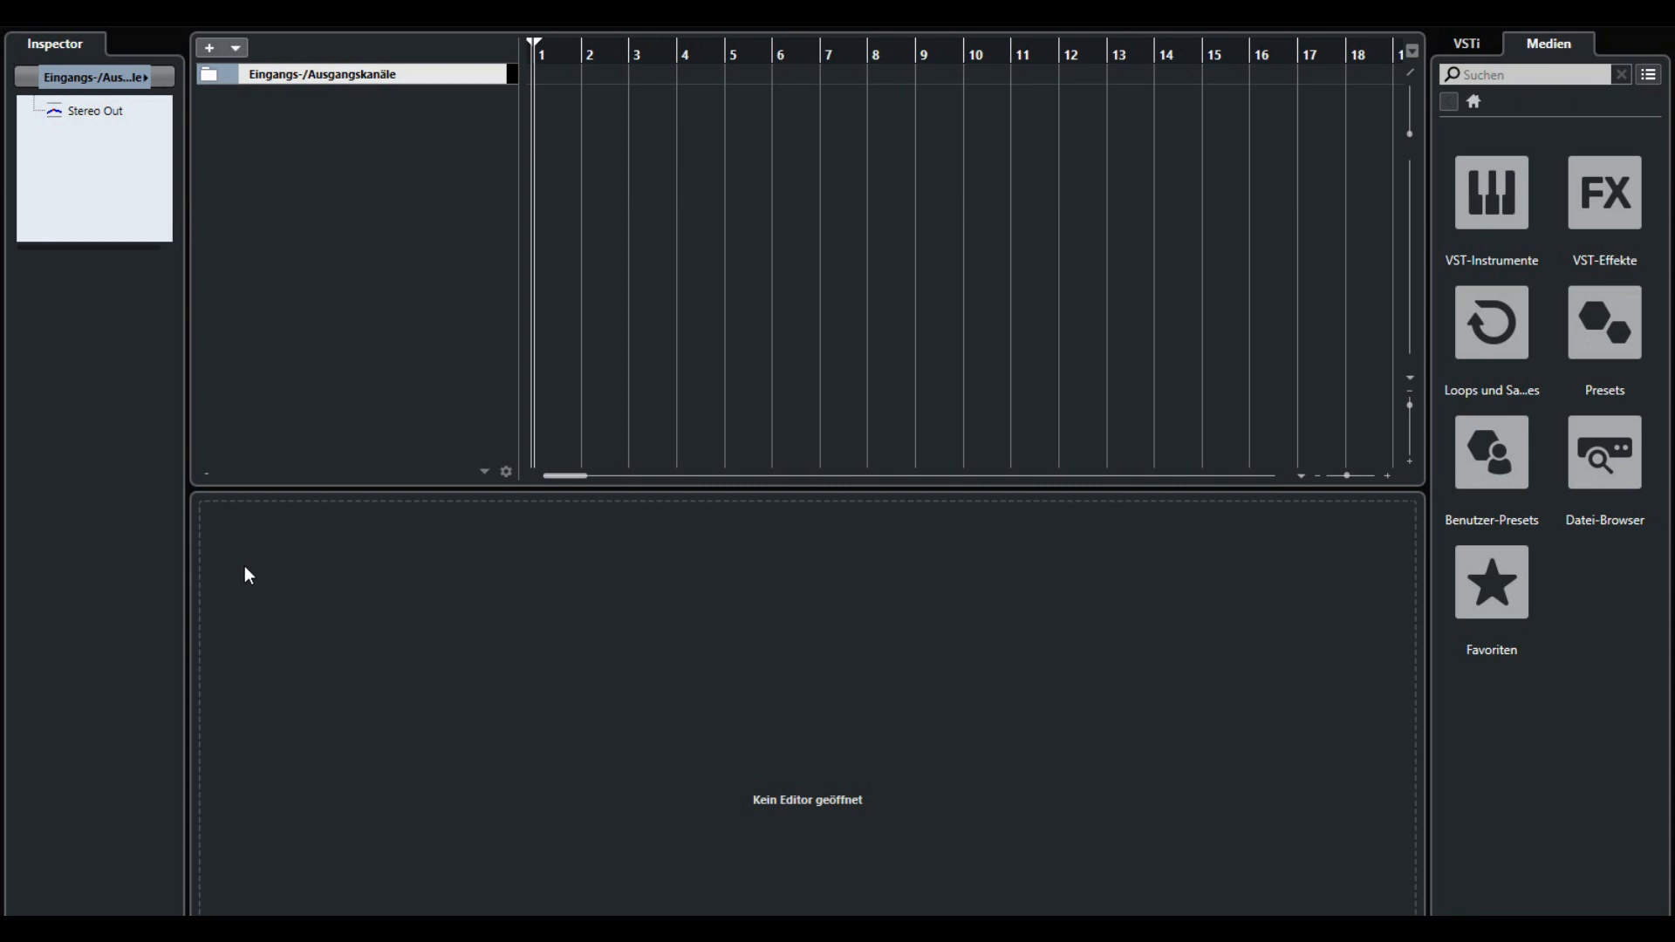
mouse_move(281, 237)
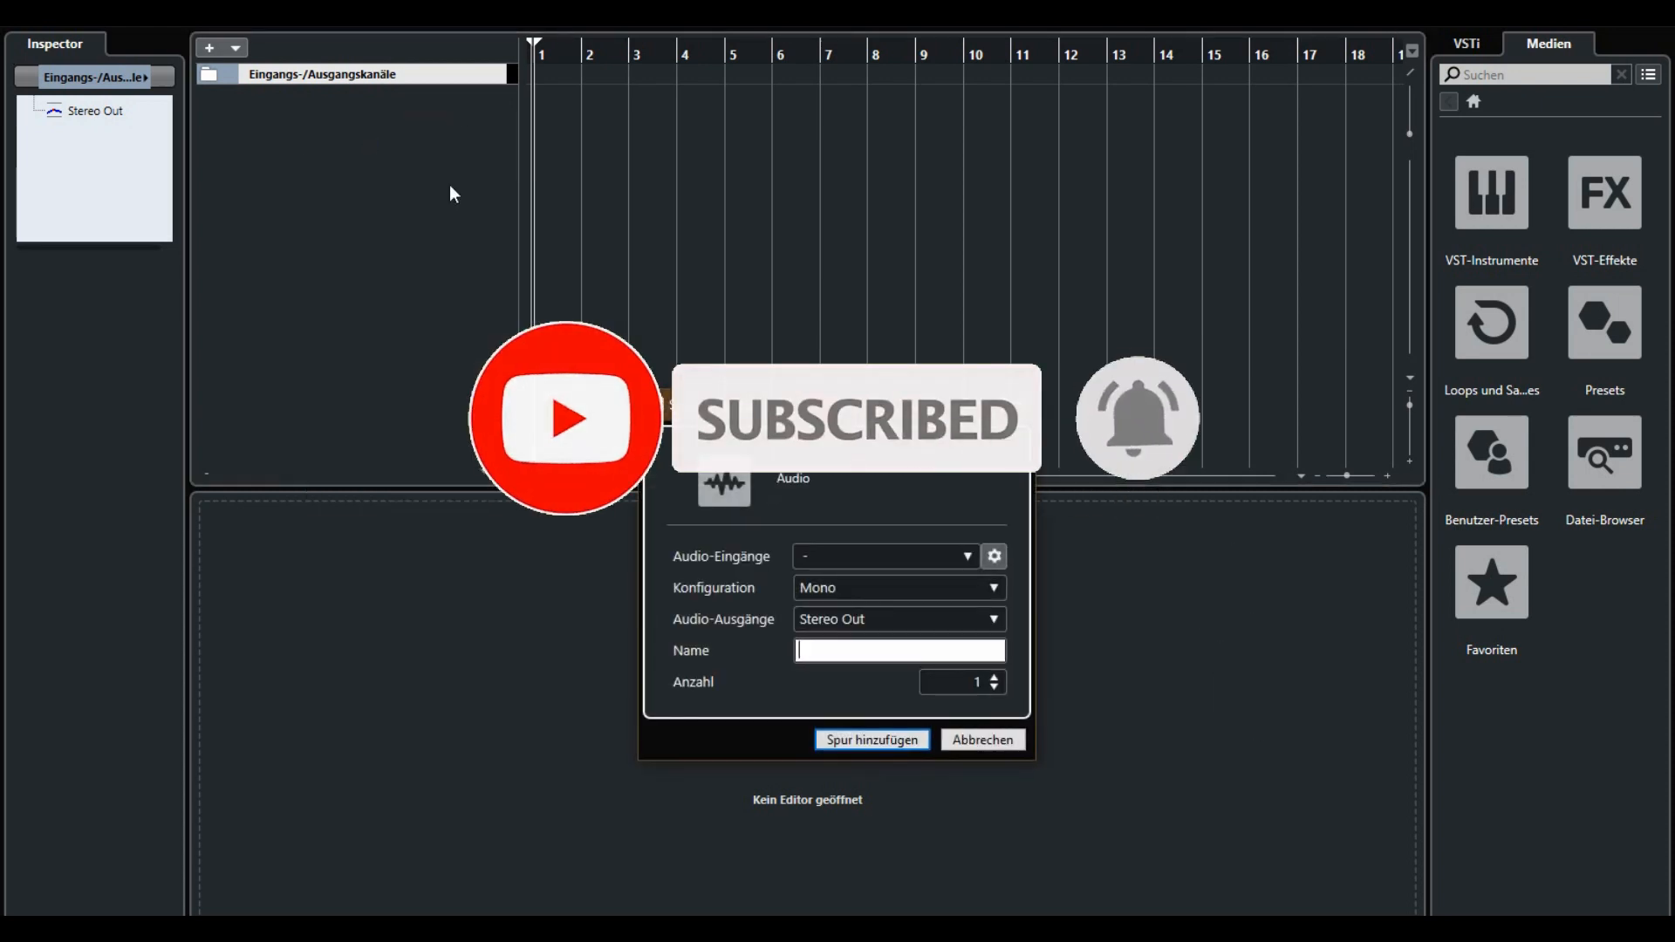
Step: Name the new mono audio track 'Voice', add it, and open its channel settings
text(Voi)
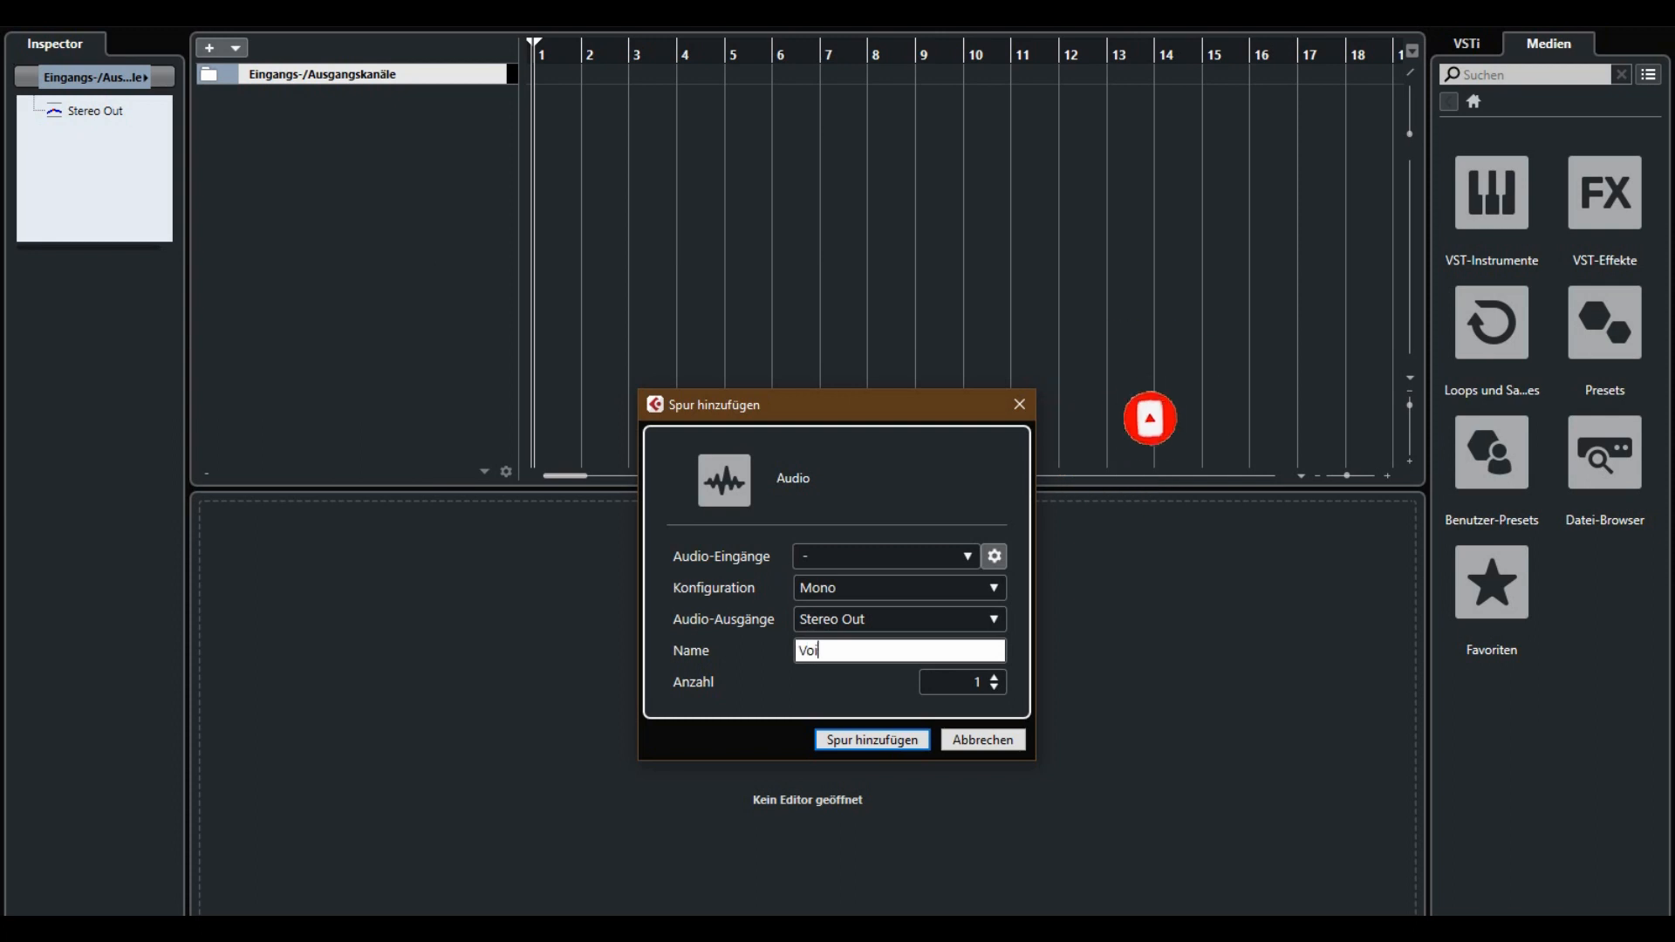
click(871, 739)
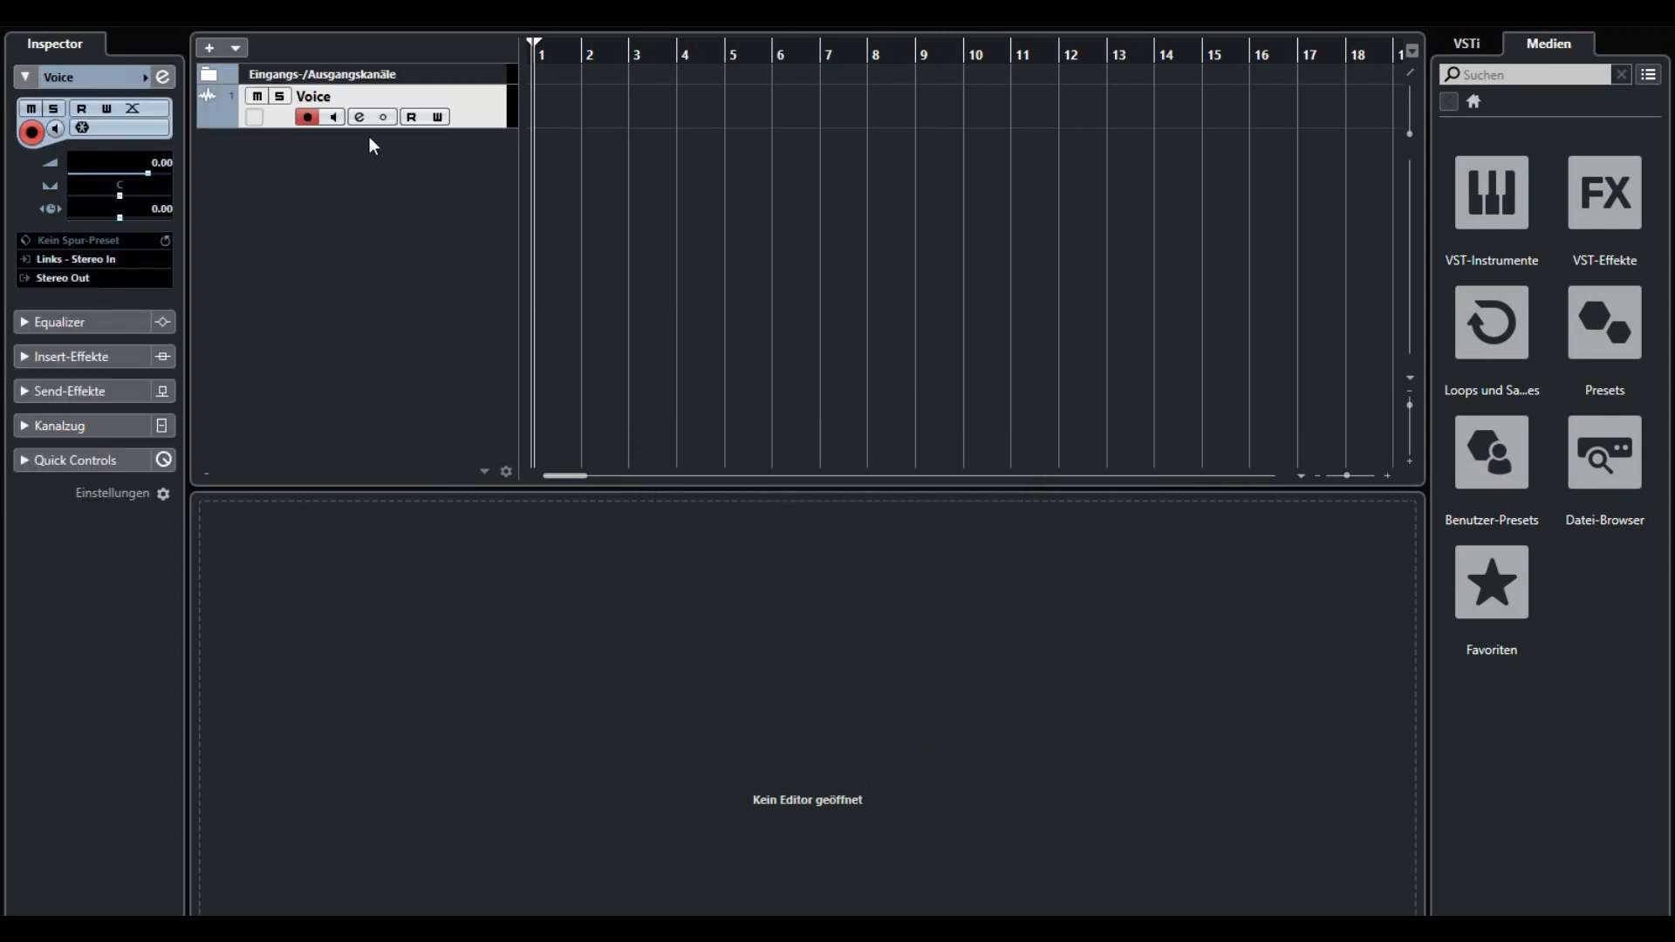
click(357, 116)
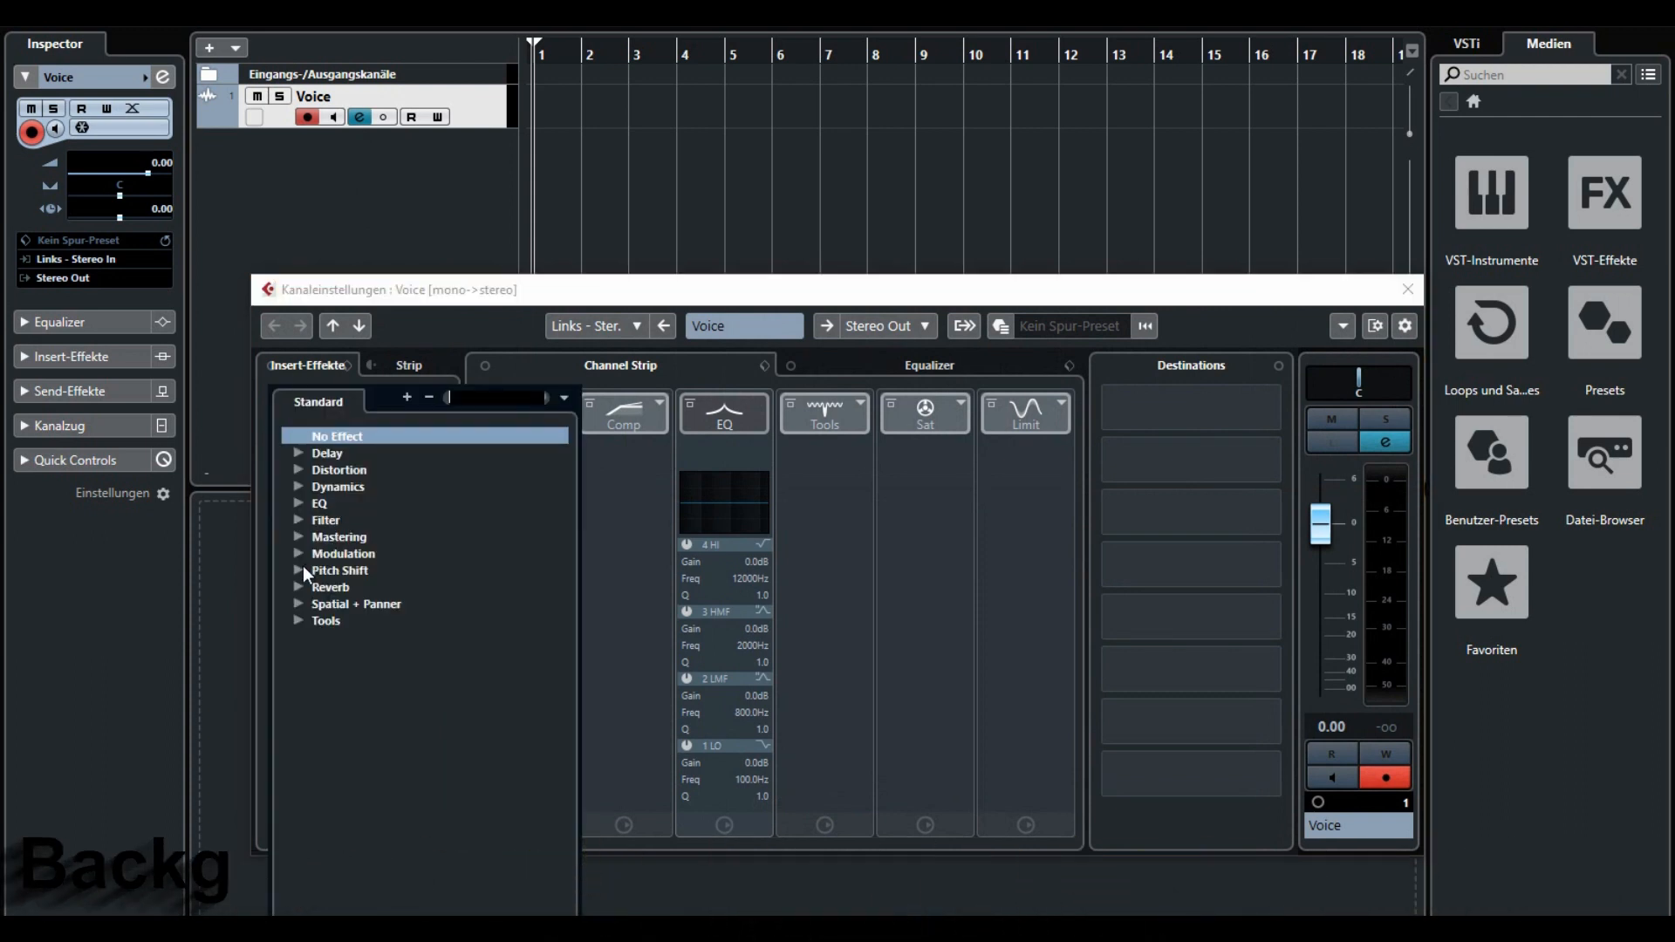
Step: Insert Pitch Correct from the Pitch Shift category on the Voice track
click(300, 571)
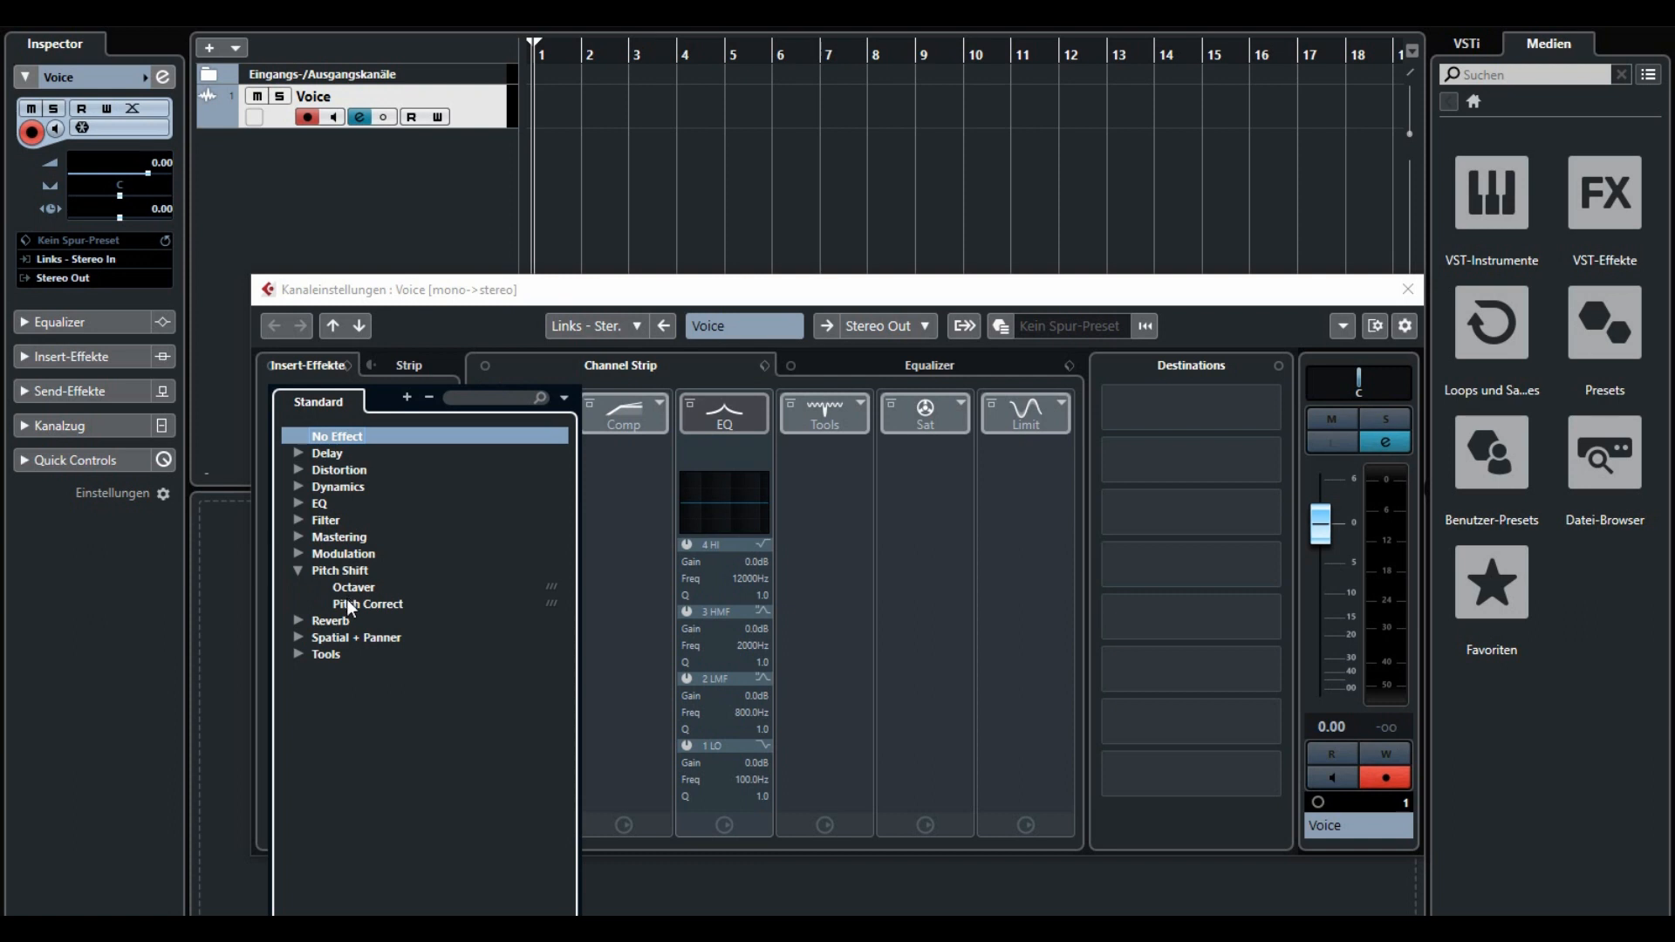
double_click(367, 605)
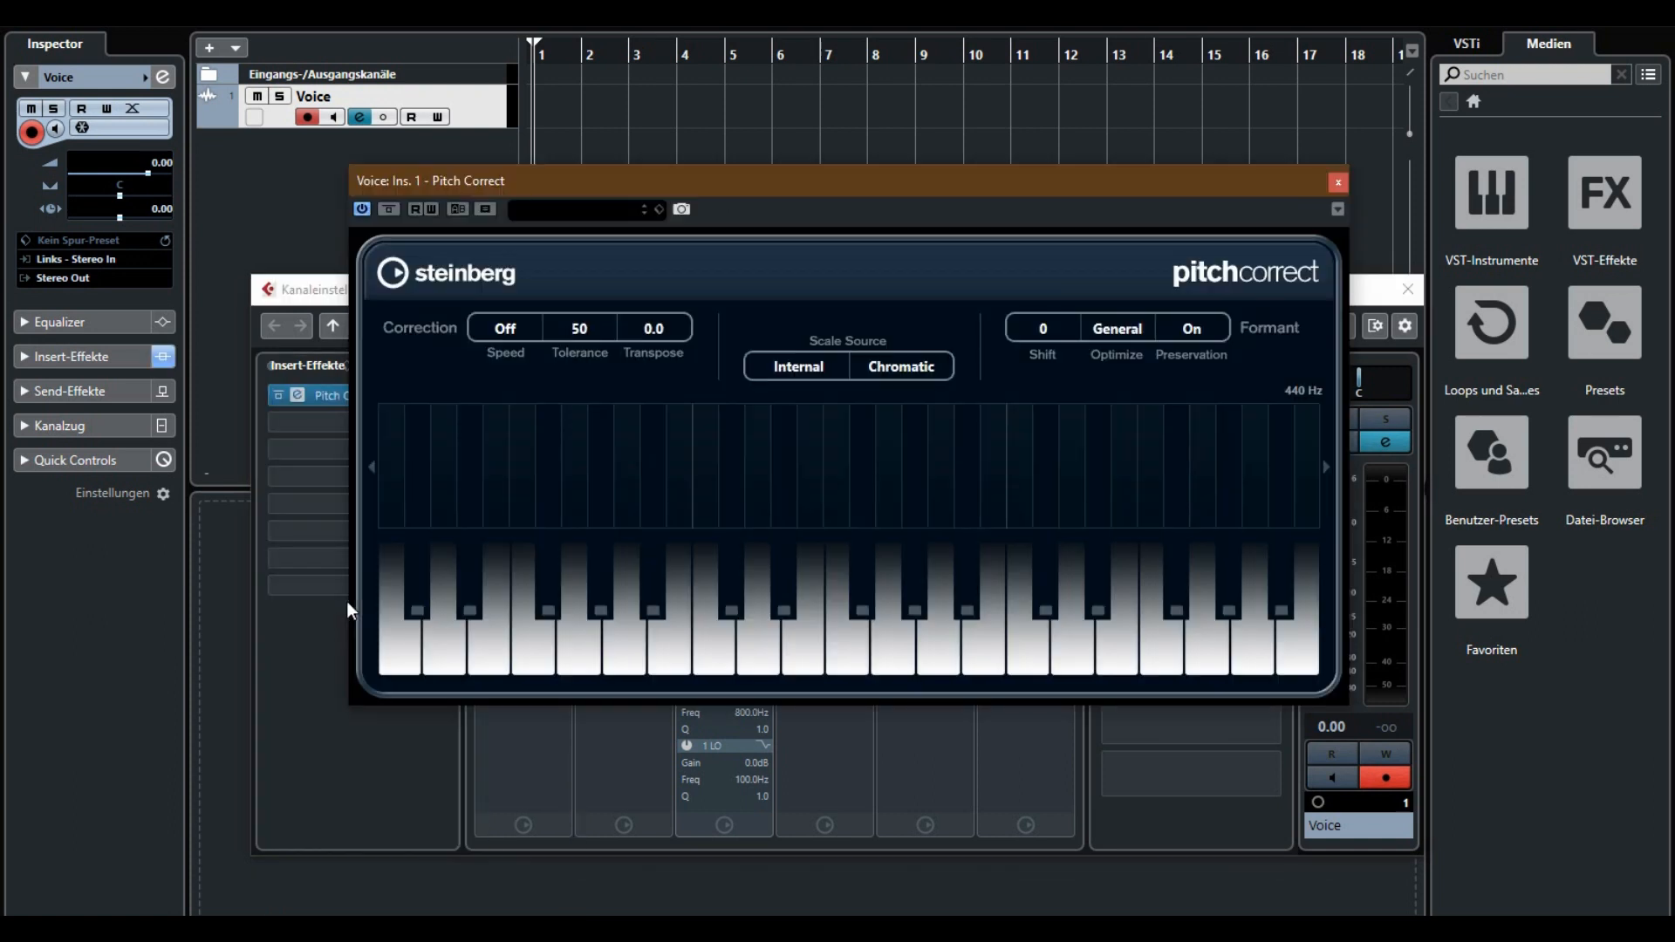
mouse_move(470, 238)
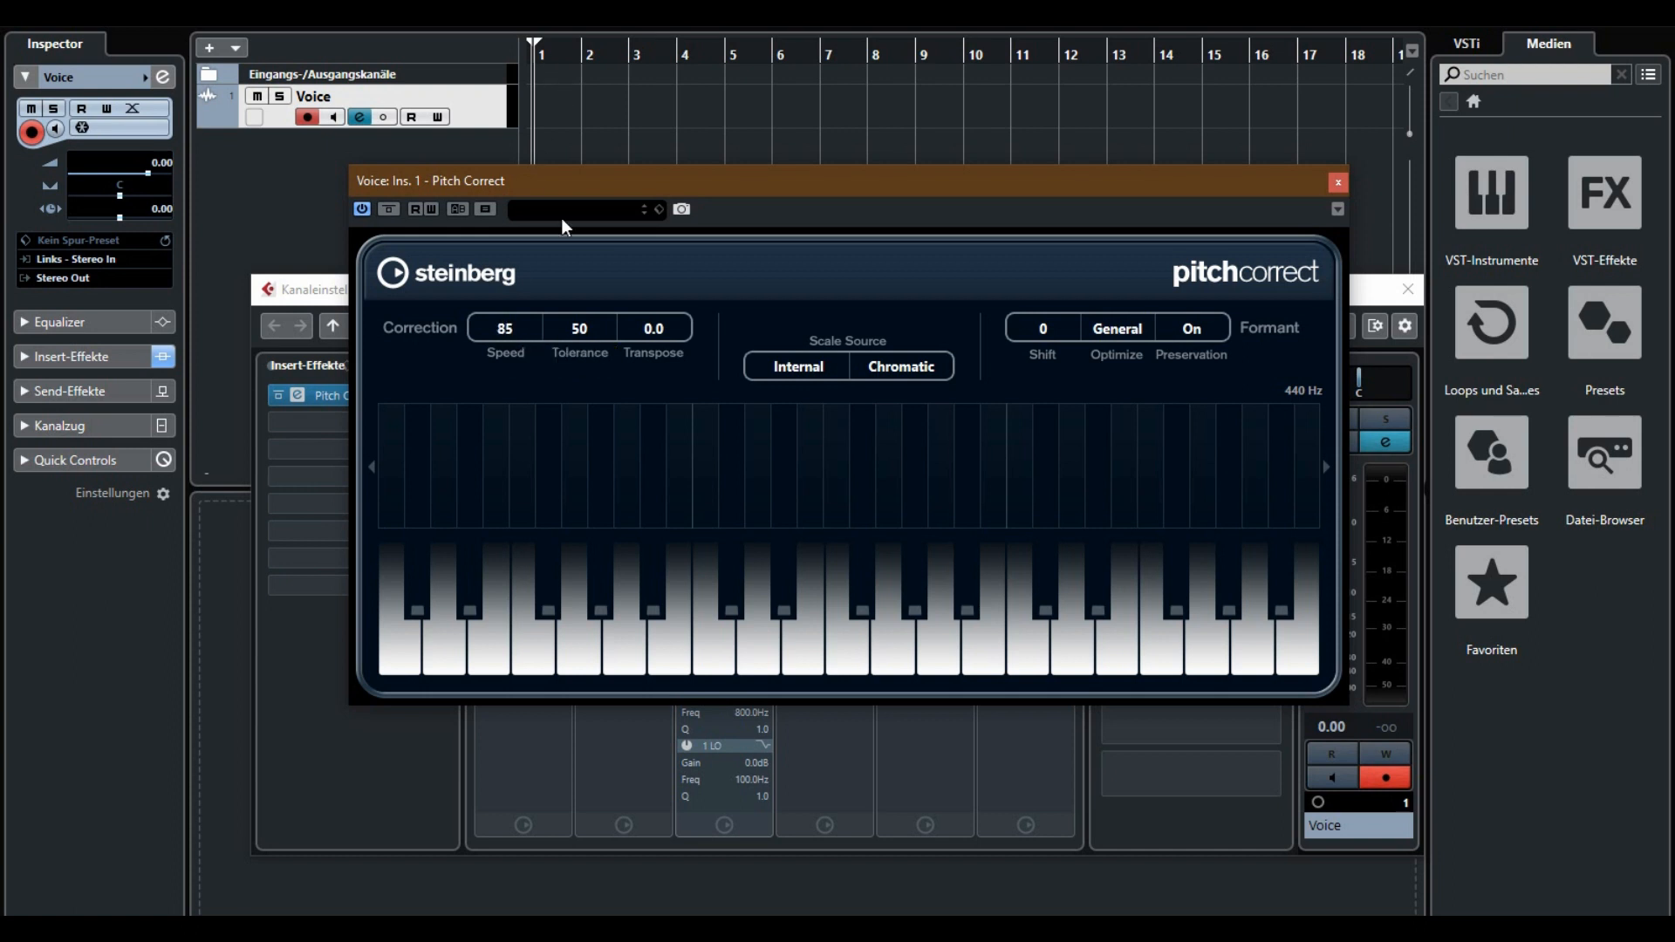
Step: Set Pitch Correct's correction speed to 100 and tolerance to 0
drag(505, 328, 504, 320)
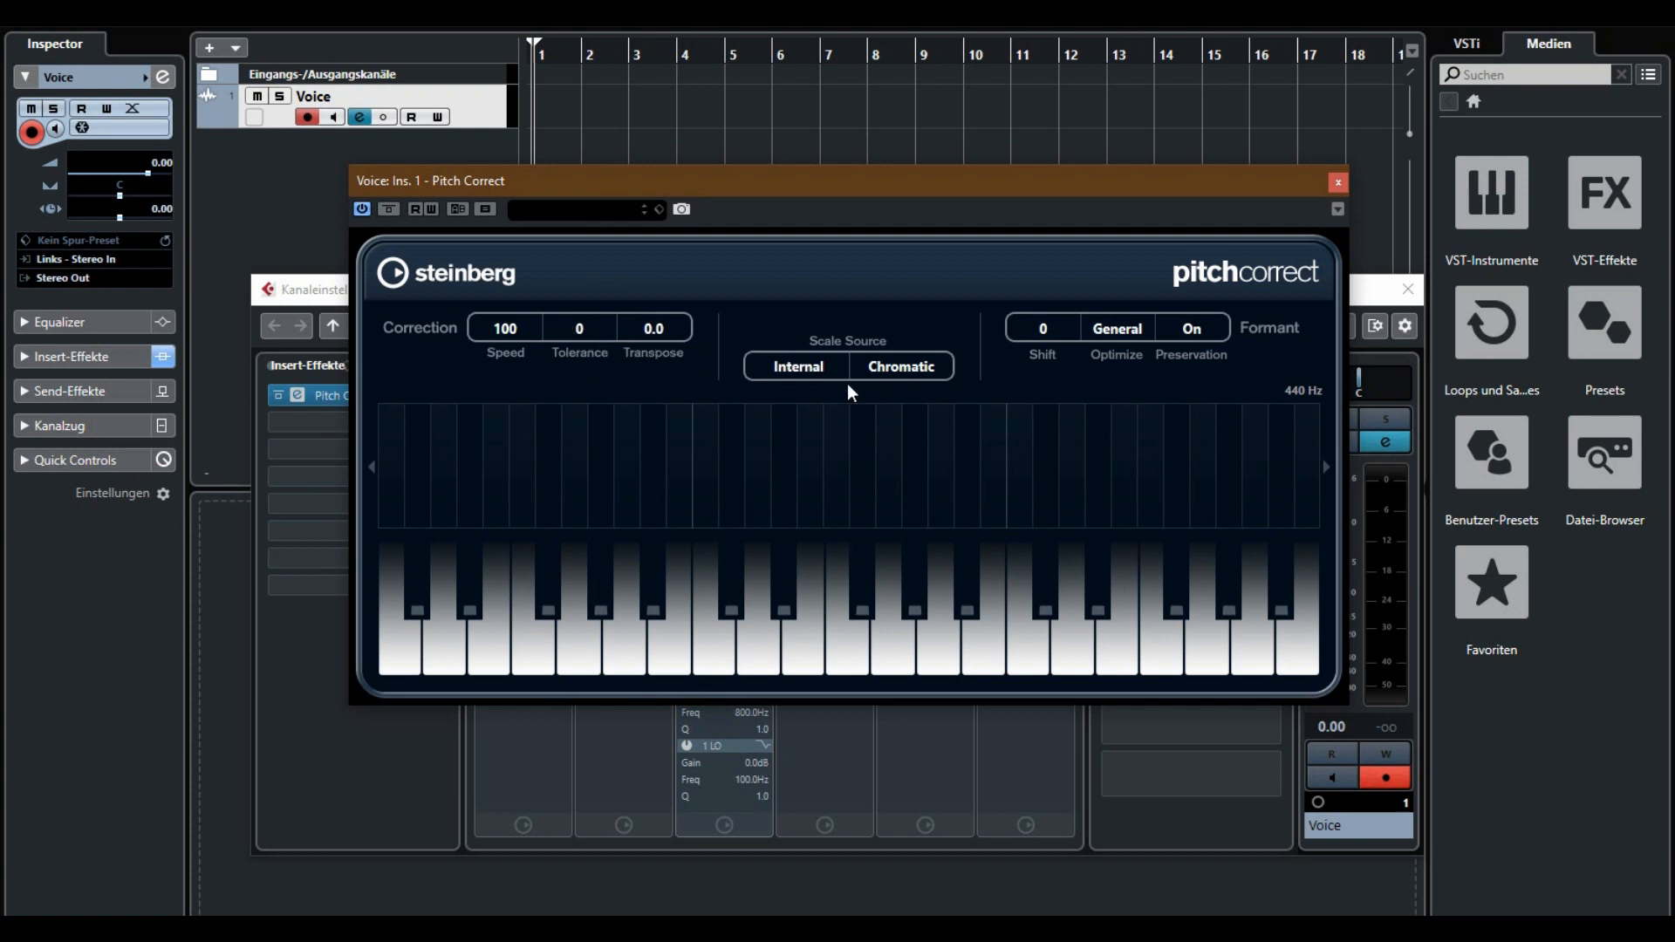
mouse_move(899, 366)
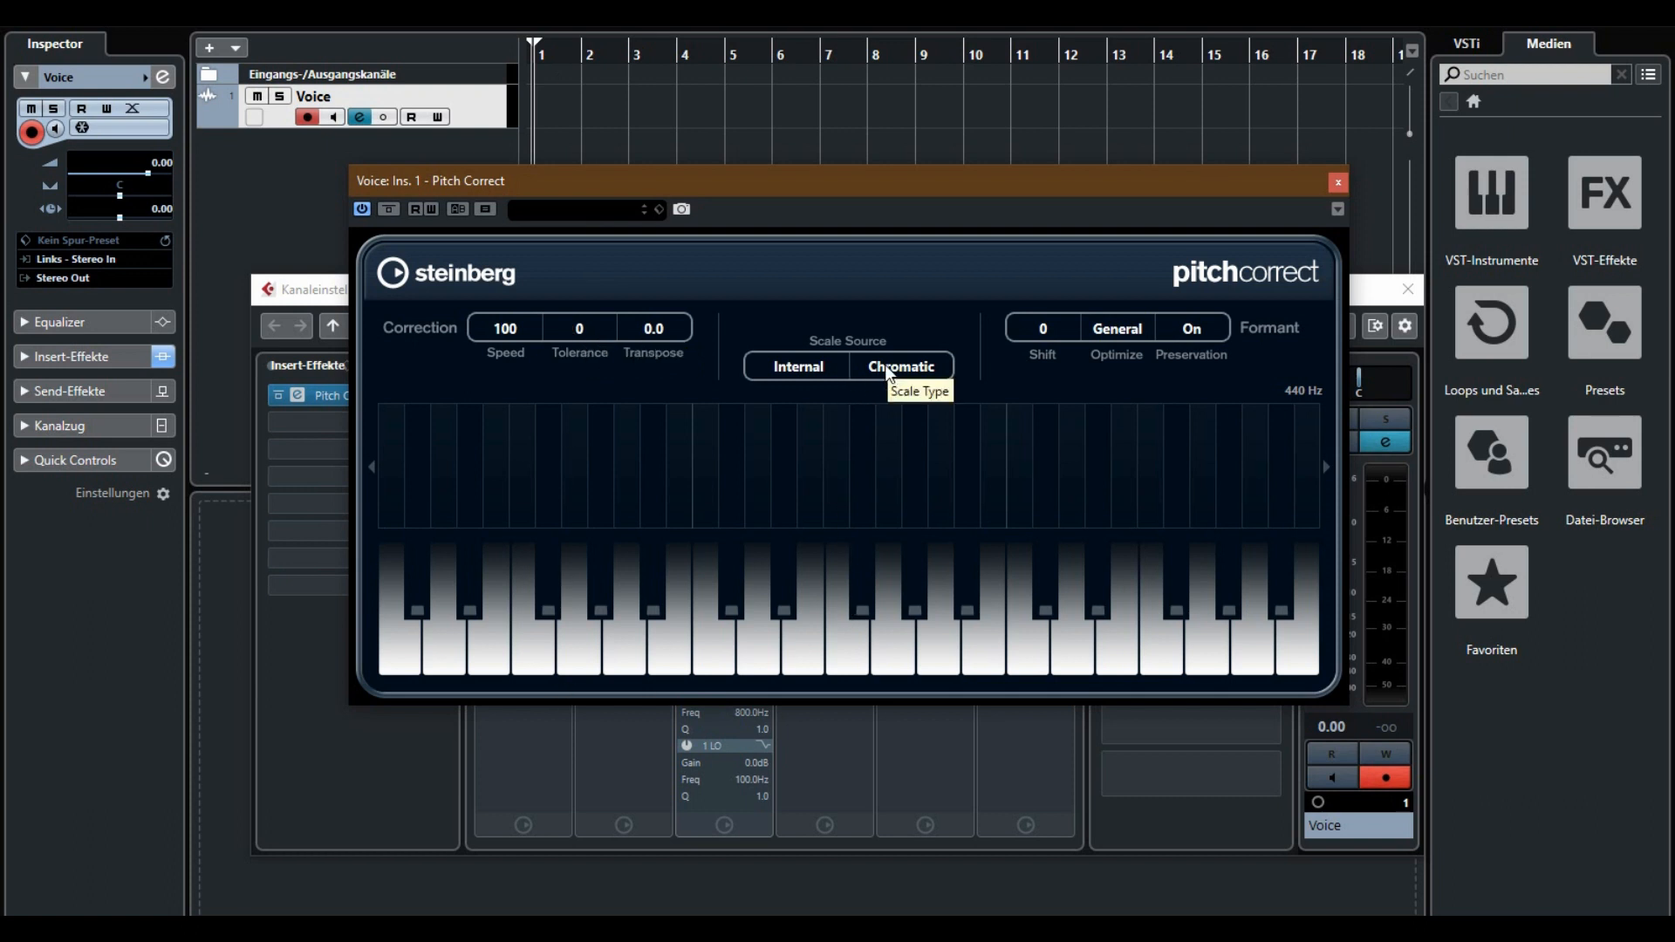
Step: Change Pitch Correct's scale type from Chromatic to Custom
click(900, 366)
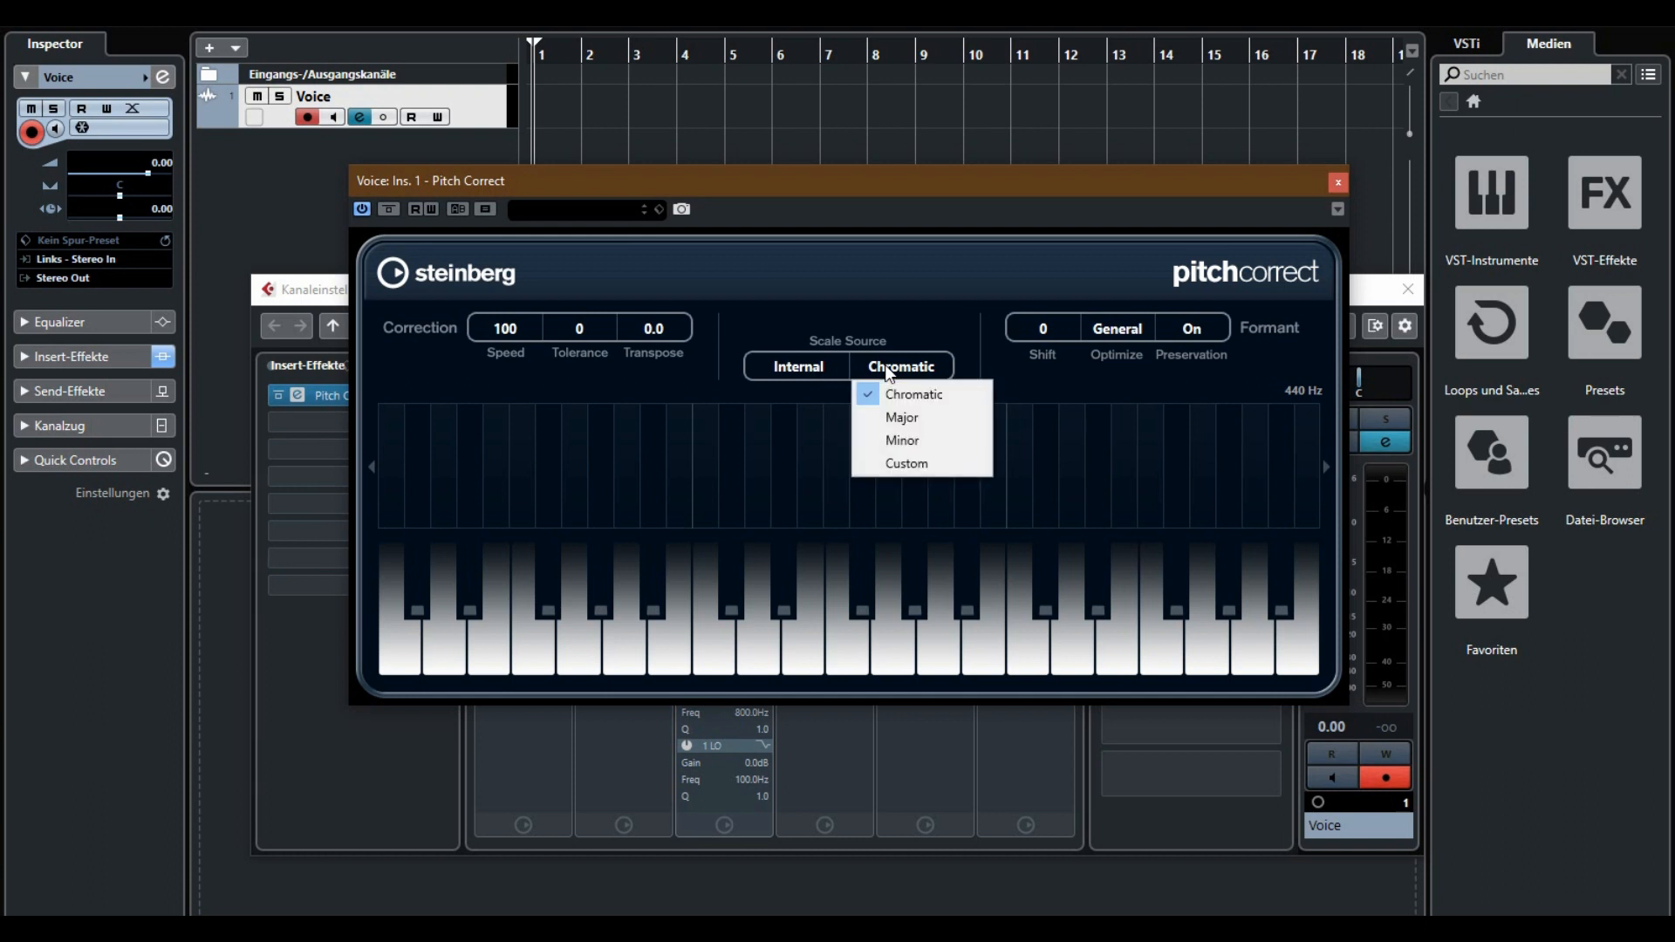
mouse_move(907, 463)
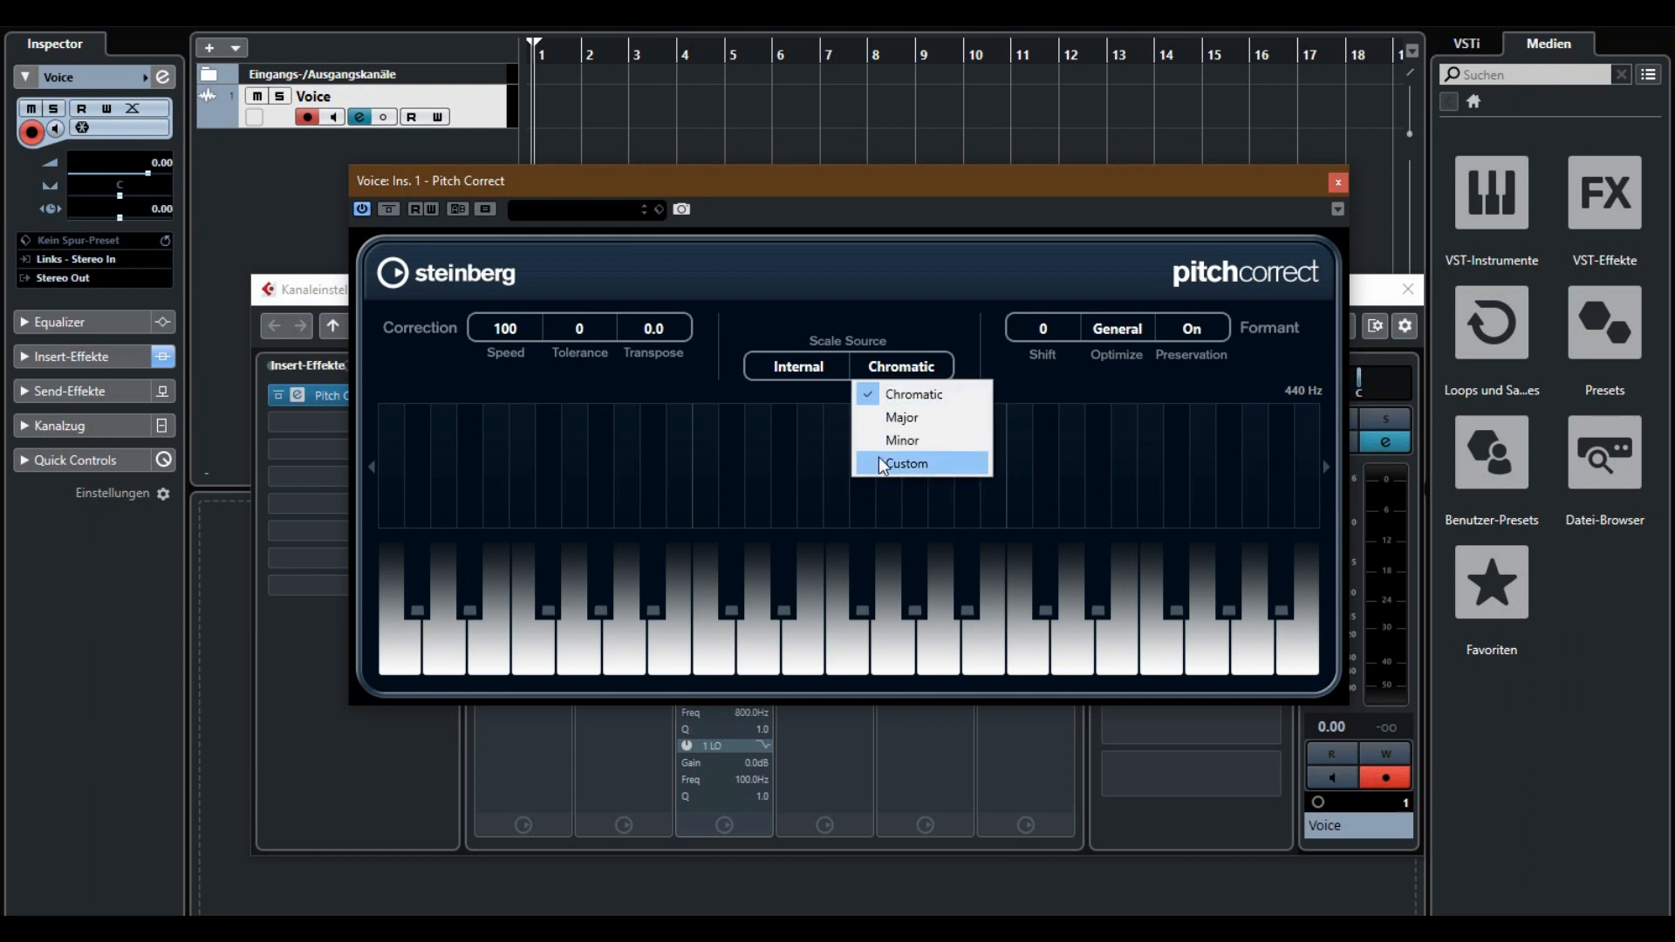
click(906, 463)
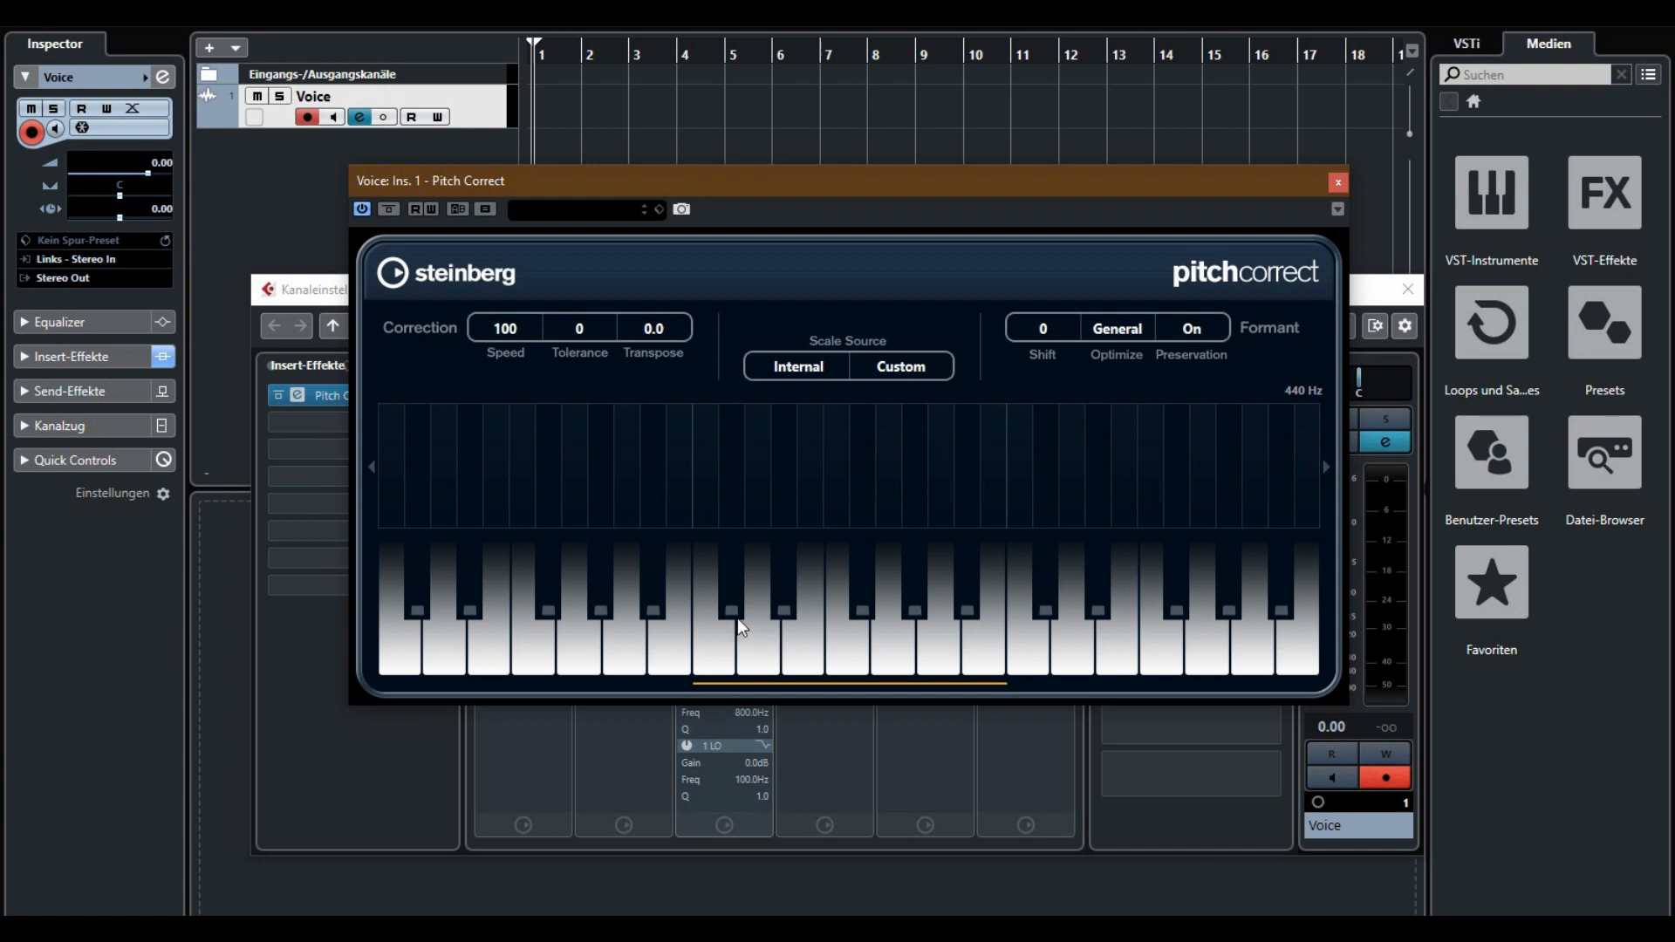
mouse_move(751, 602)
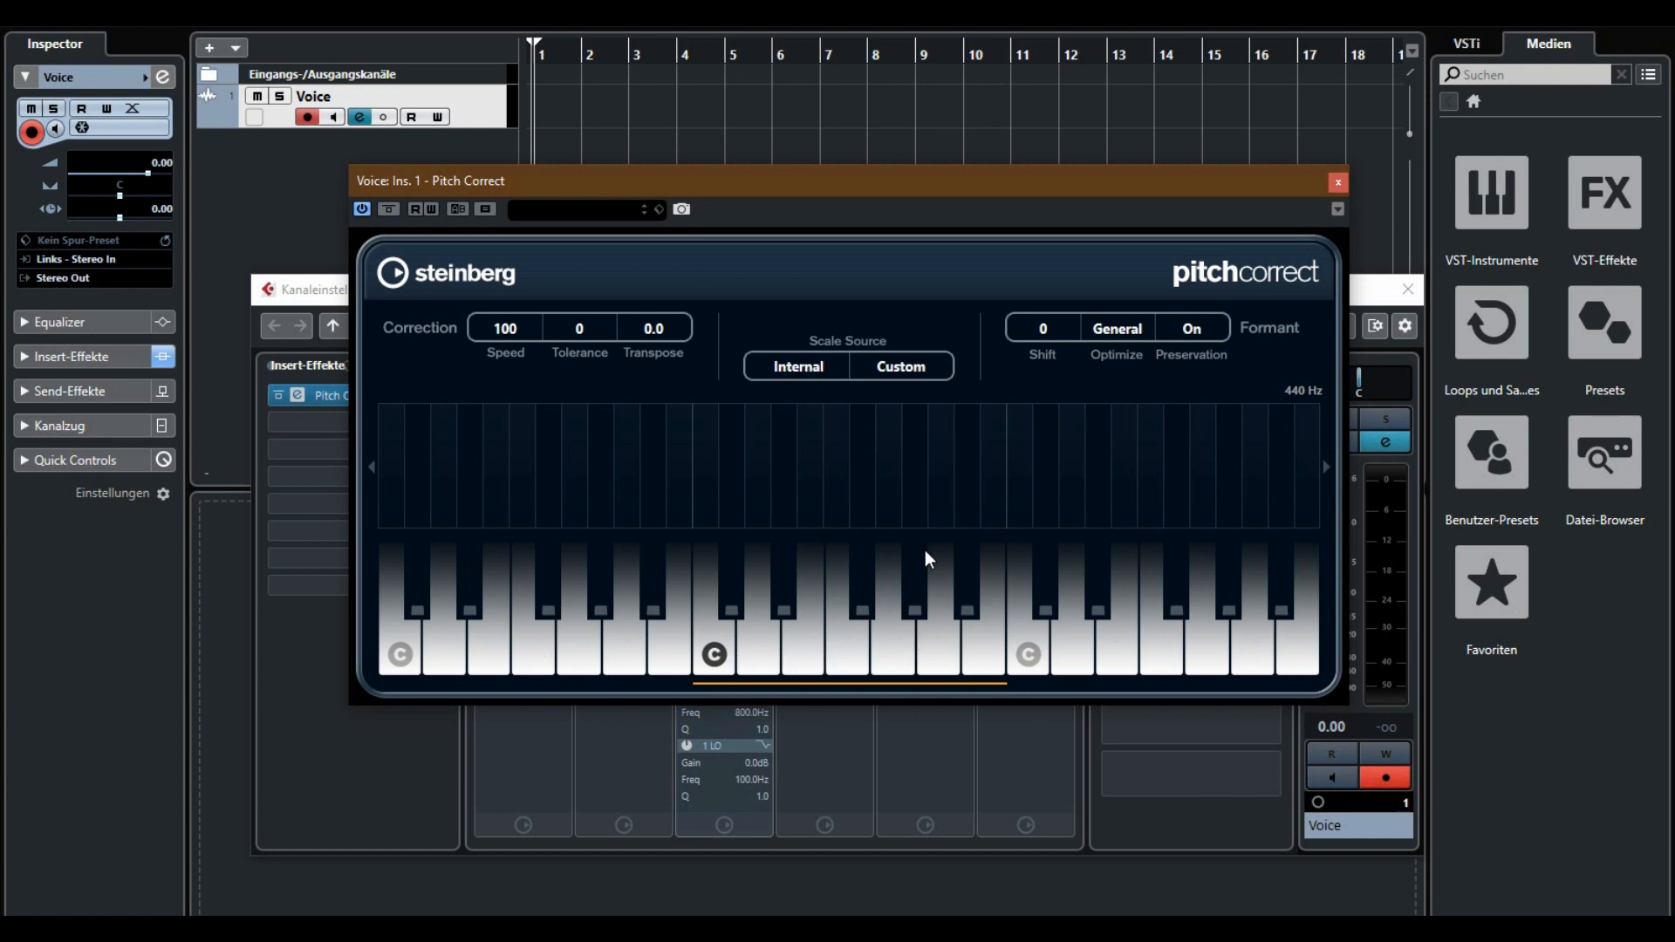
mouse_move(1062, 256)
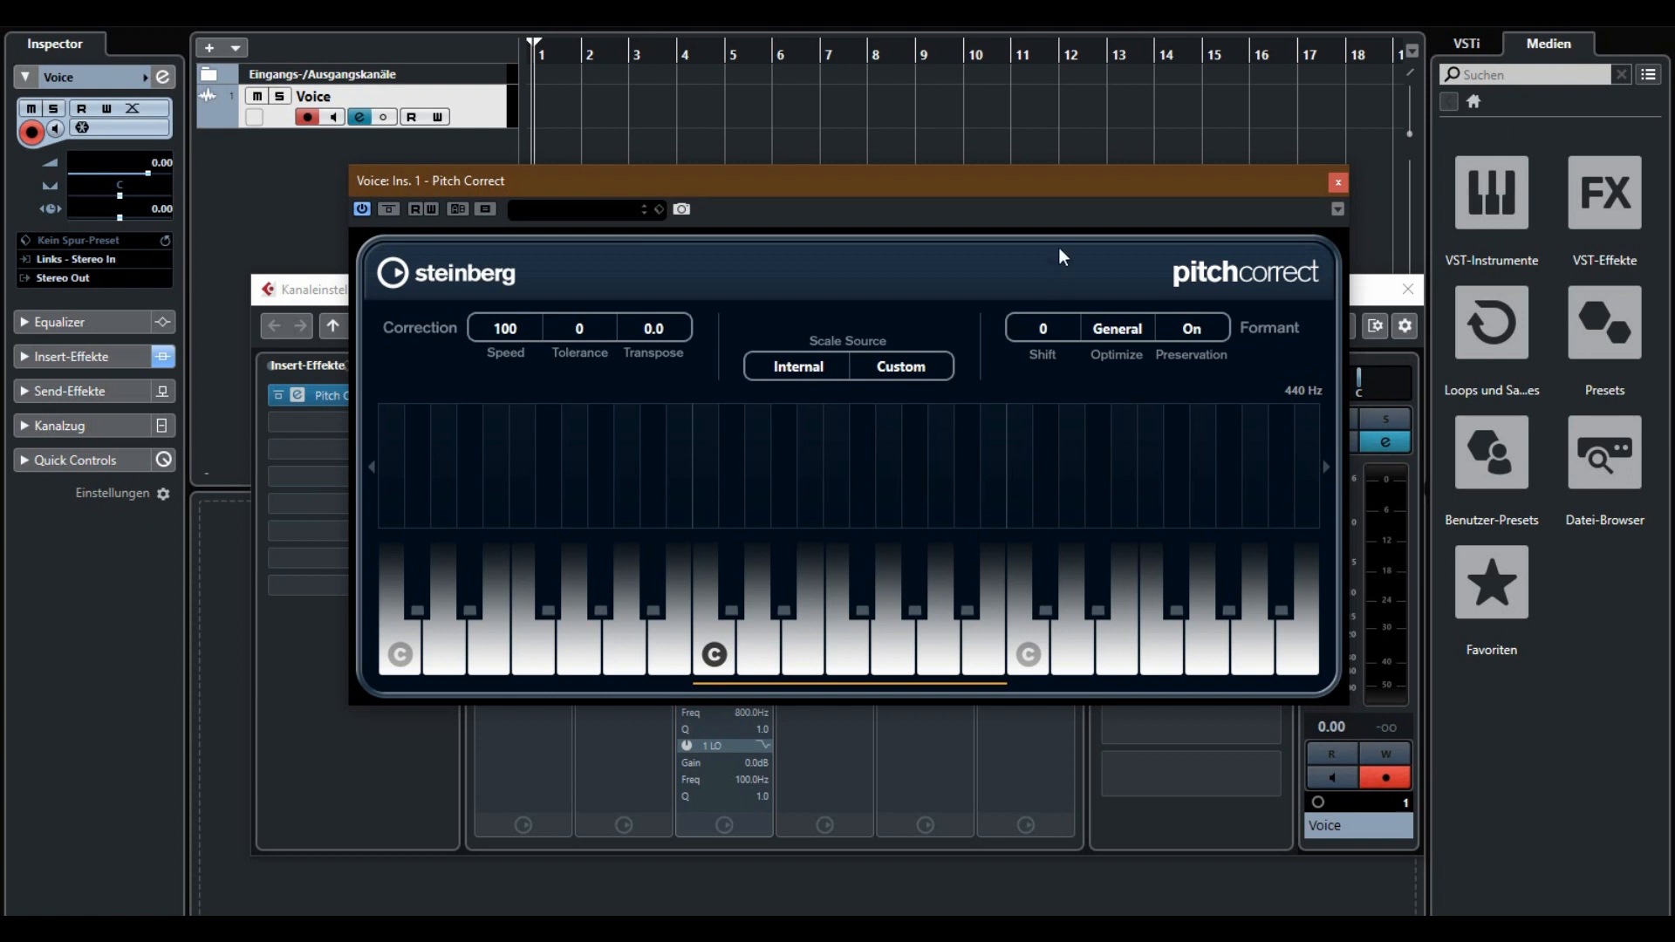
Step: Raise Pitch Correct's formant Shift to 20 and set Optimize to Male
drag(1042, 328, 1042, 303)
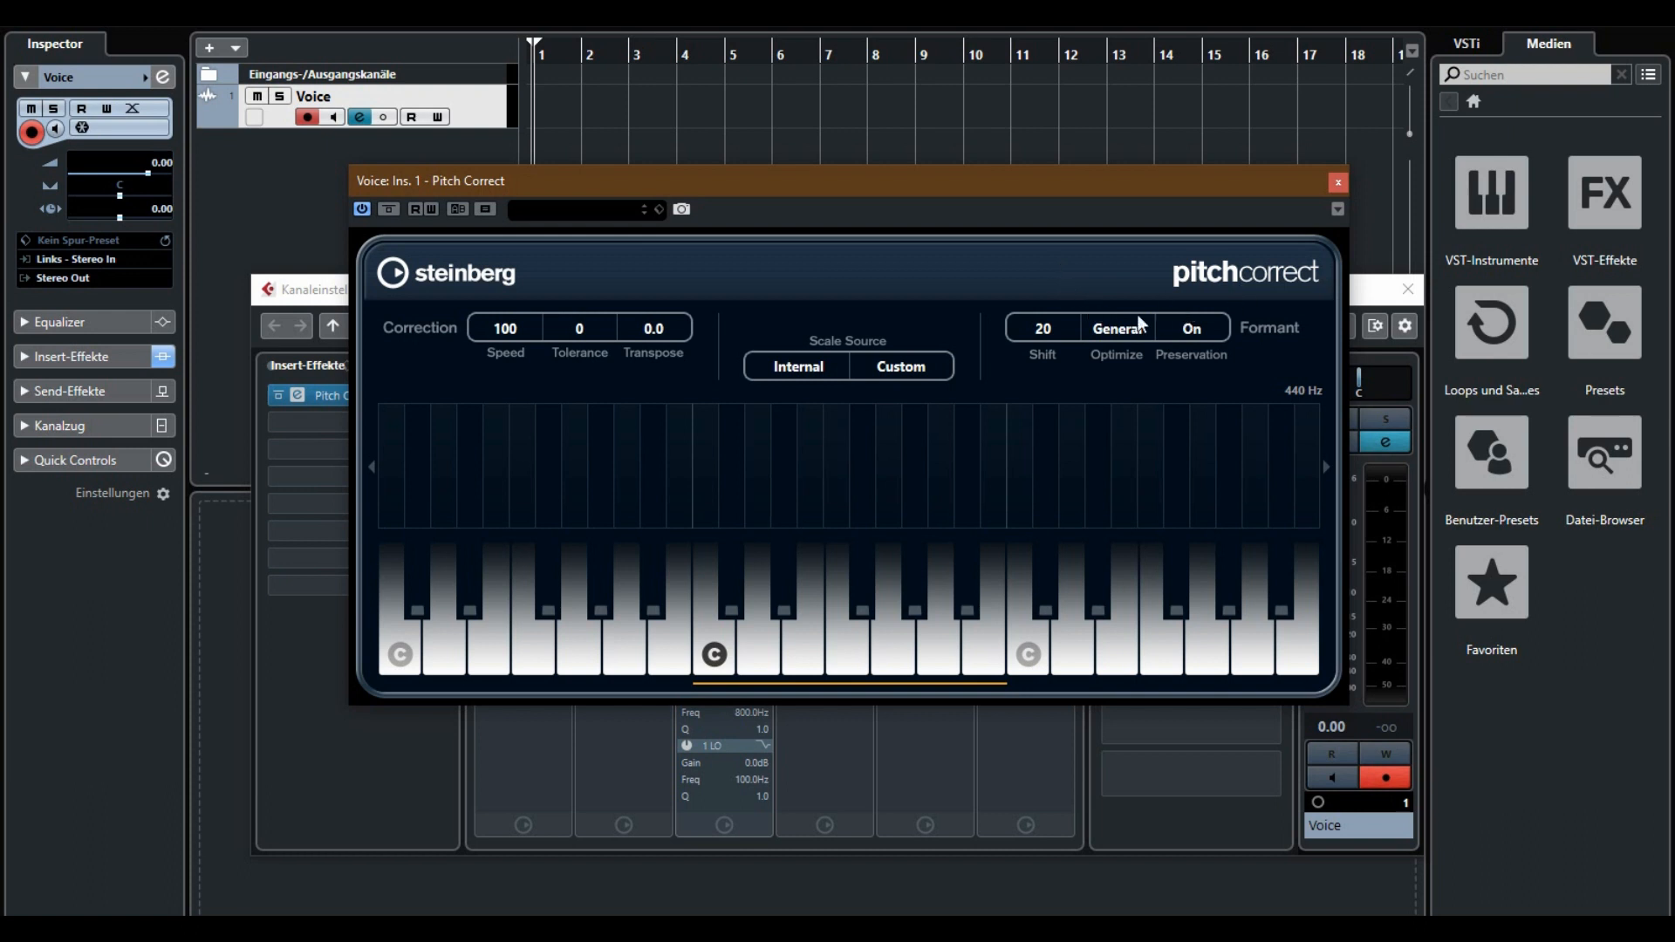
click(1117, 328)
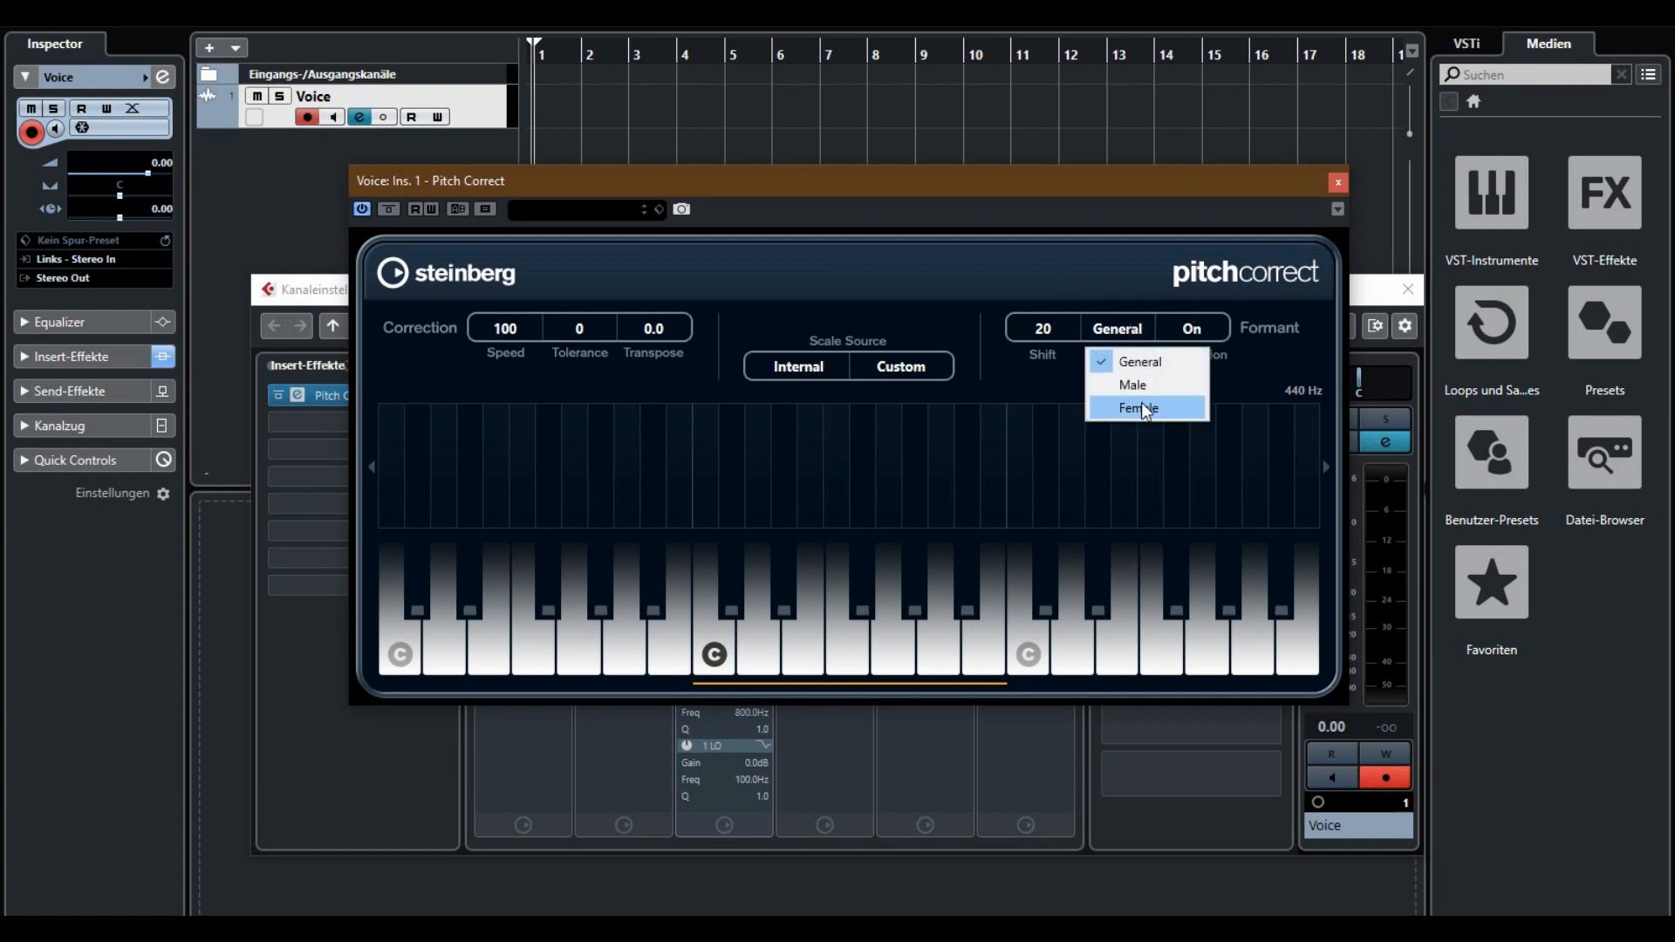
click(1132, 385)
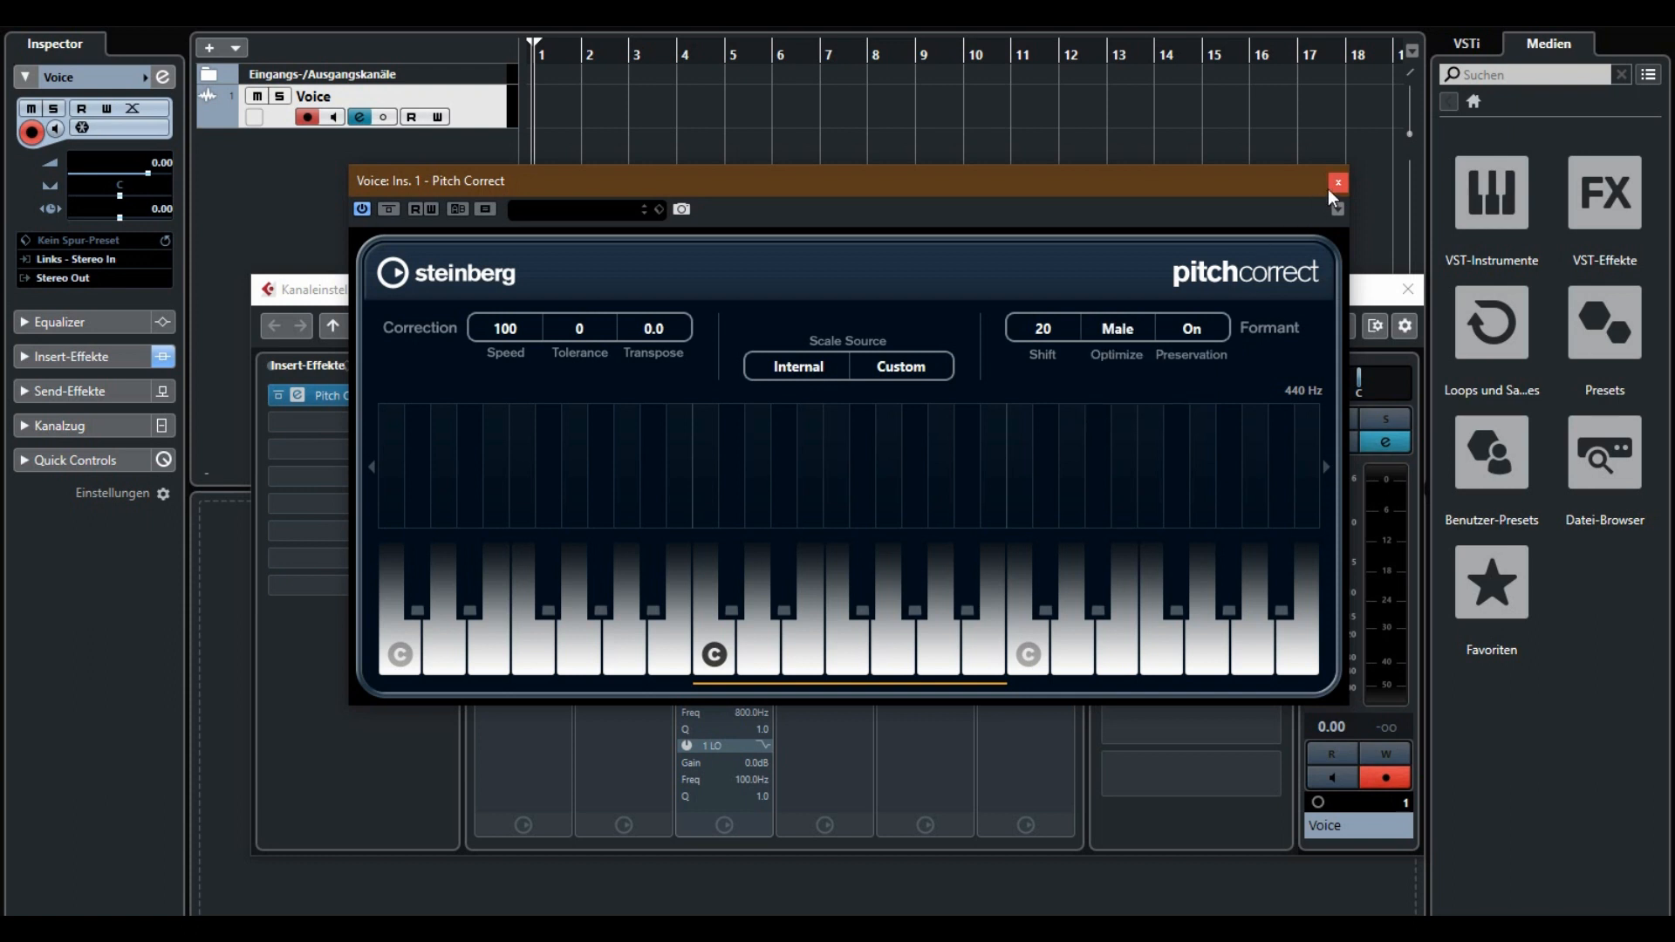
Step: Close the Pitch Correct window and record-enable the Voice track from the Inspector
click(1337, 182)
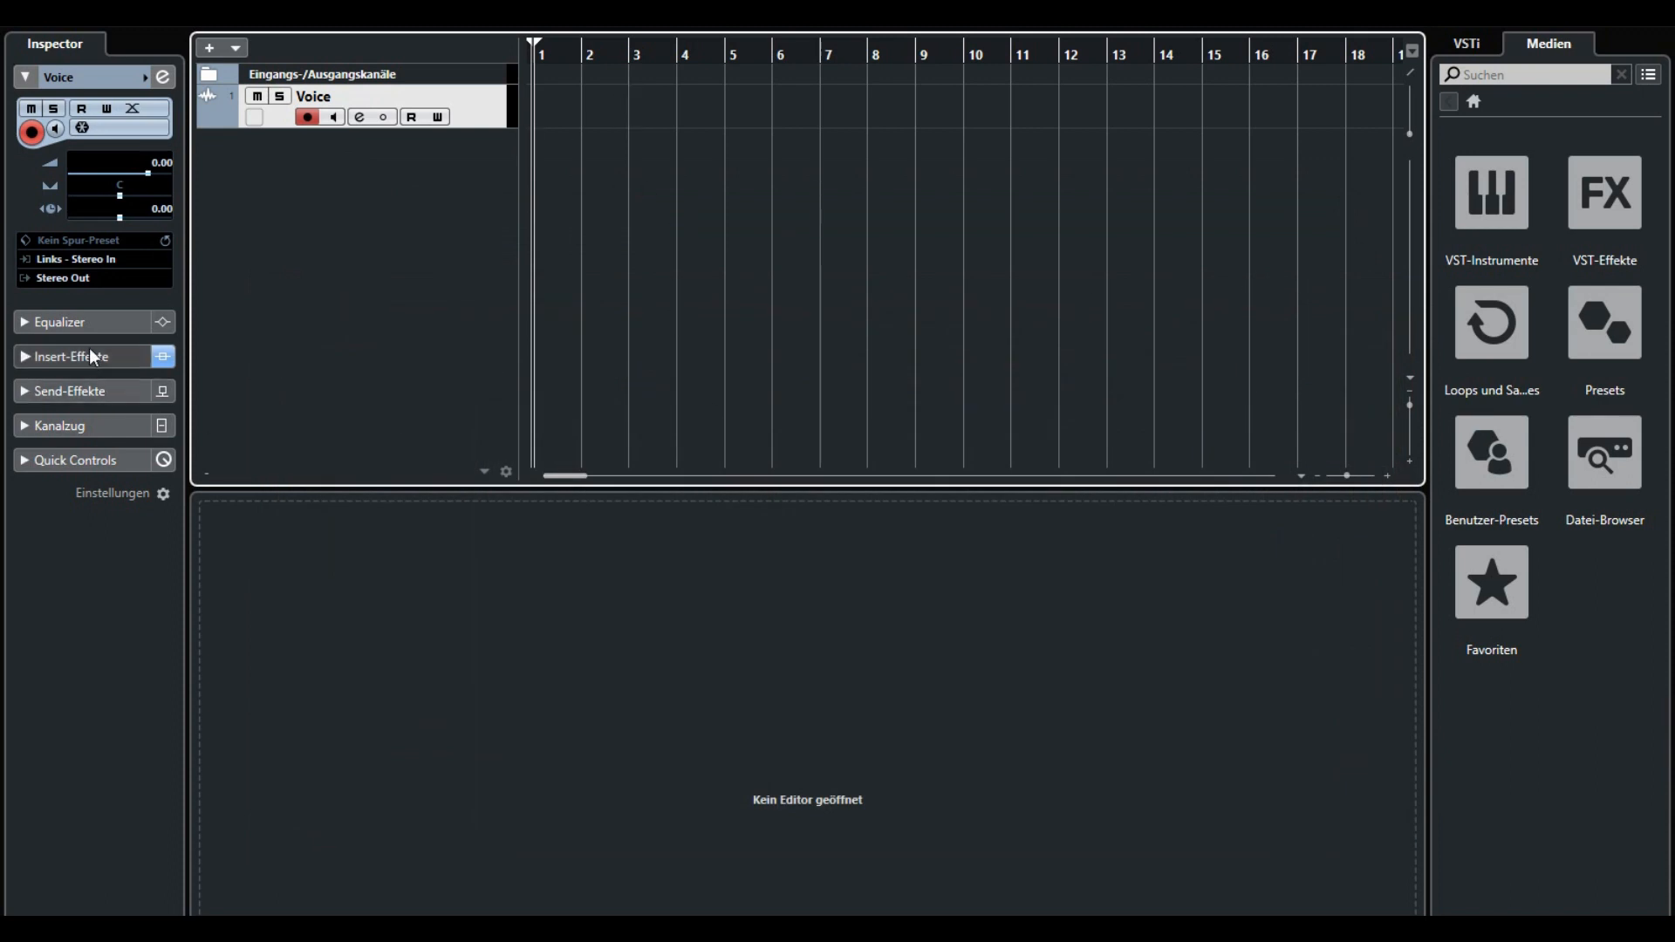
click(62, 277)
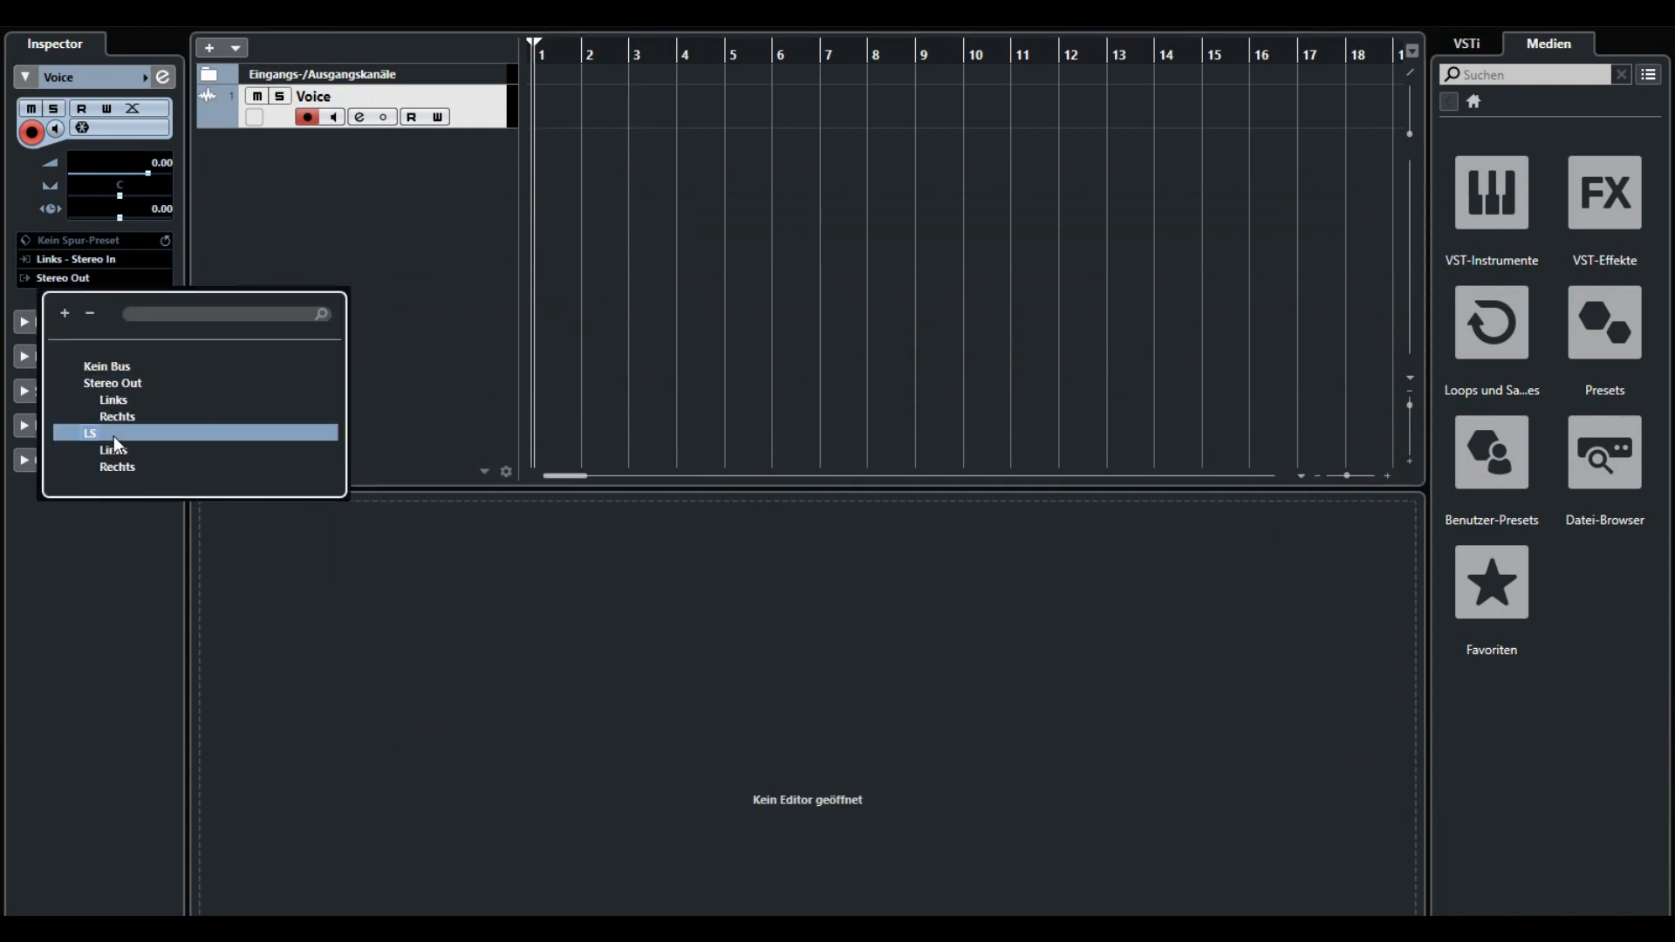
click(112, 433)
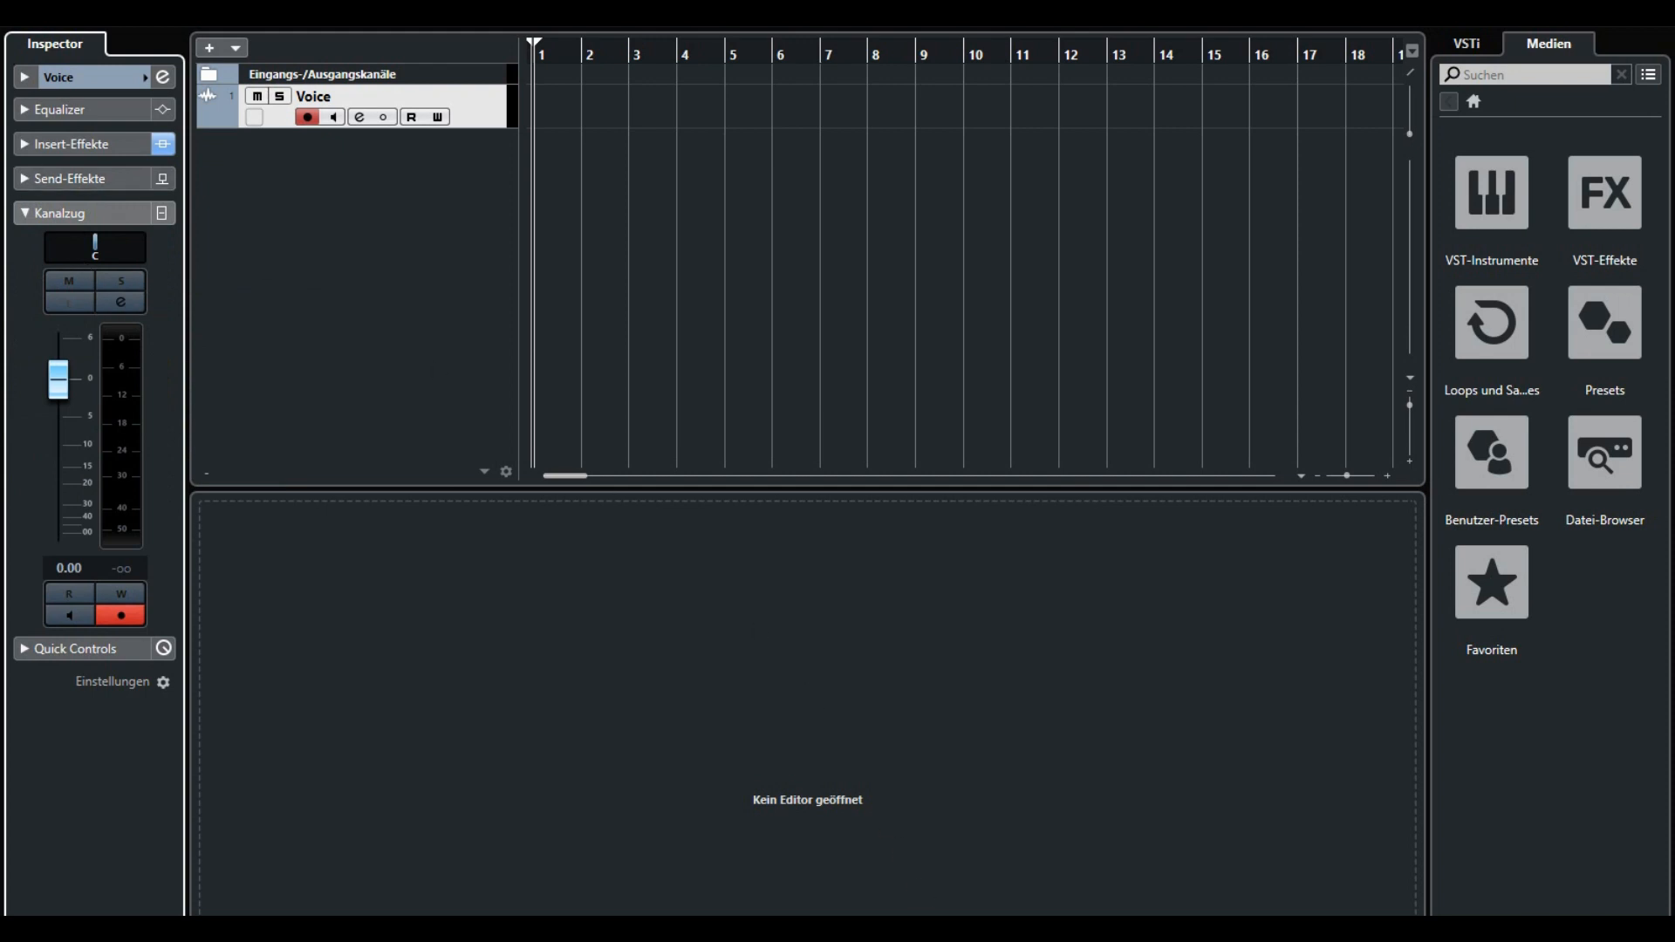
click(314, 96)
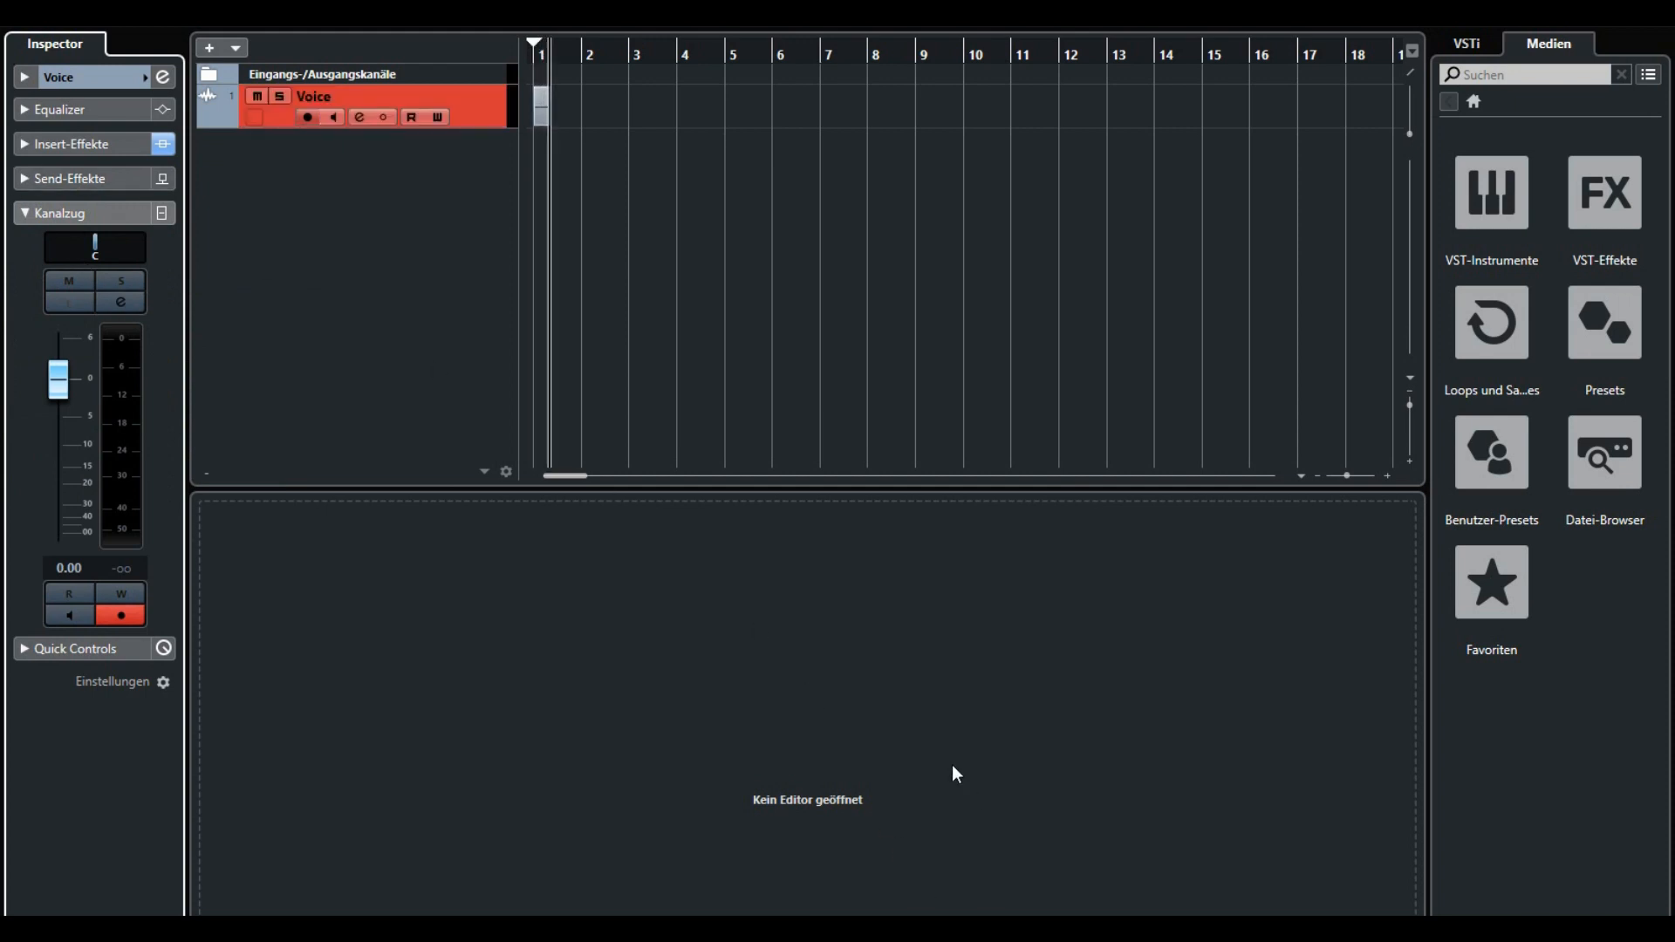